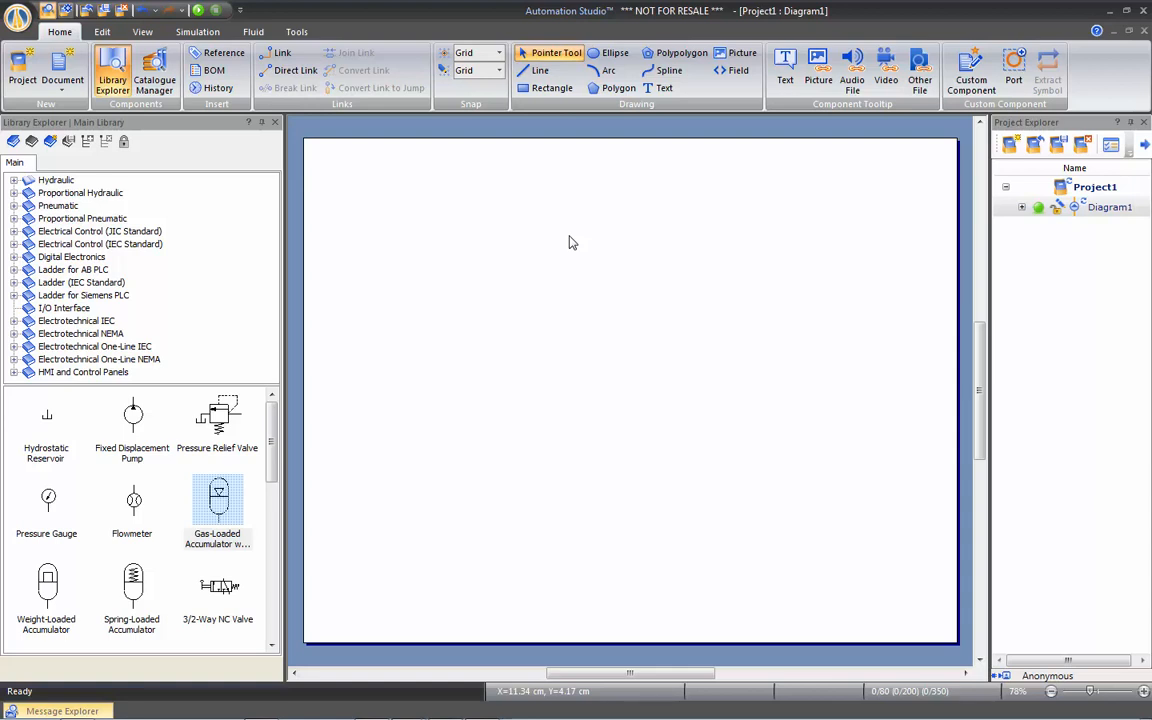
mouse_move(364, 218)
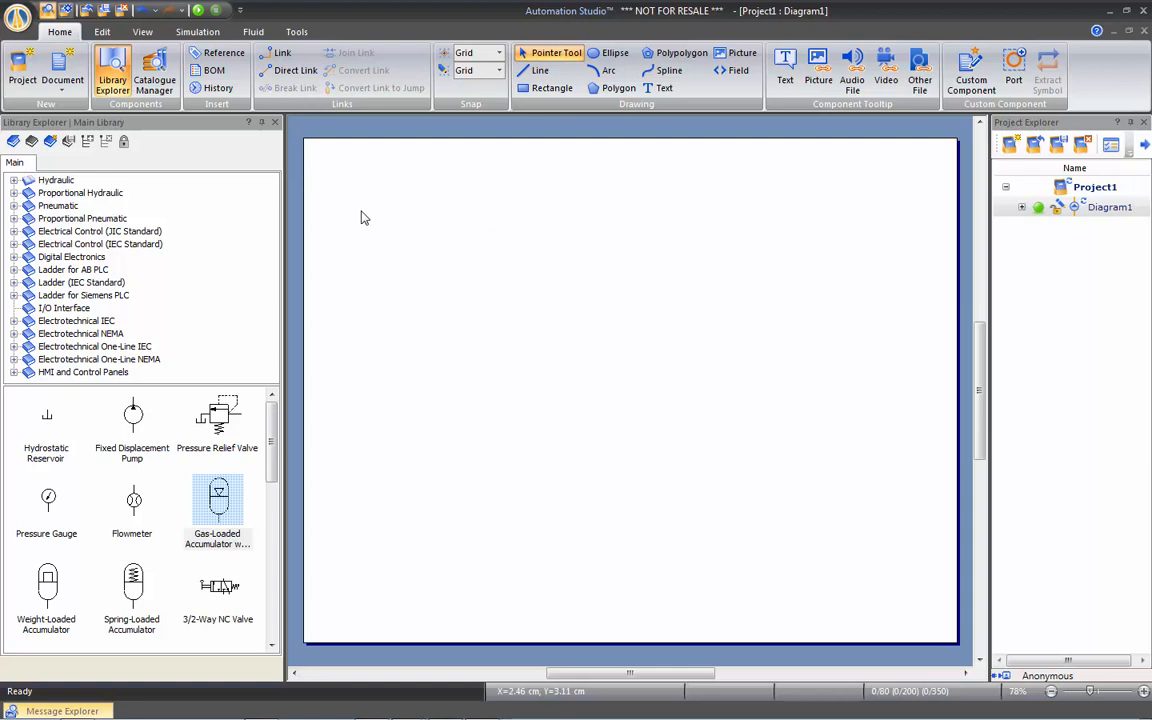
mouse_move(191, 131)
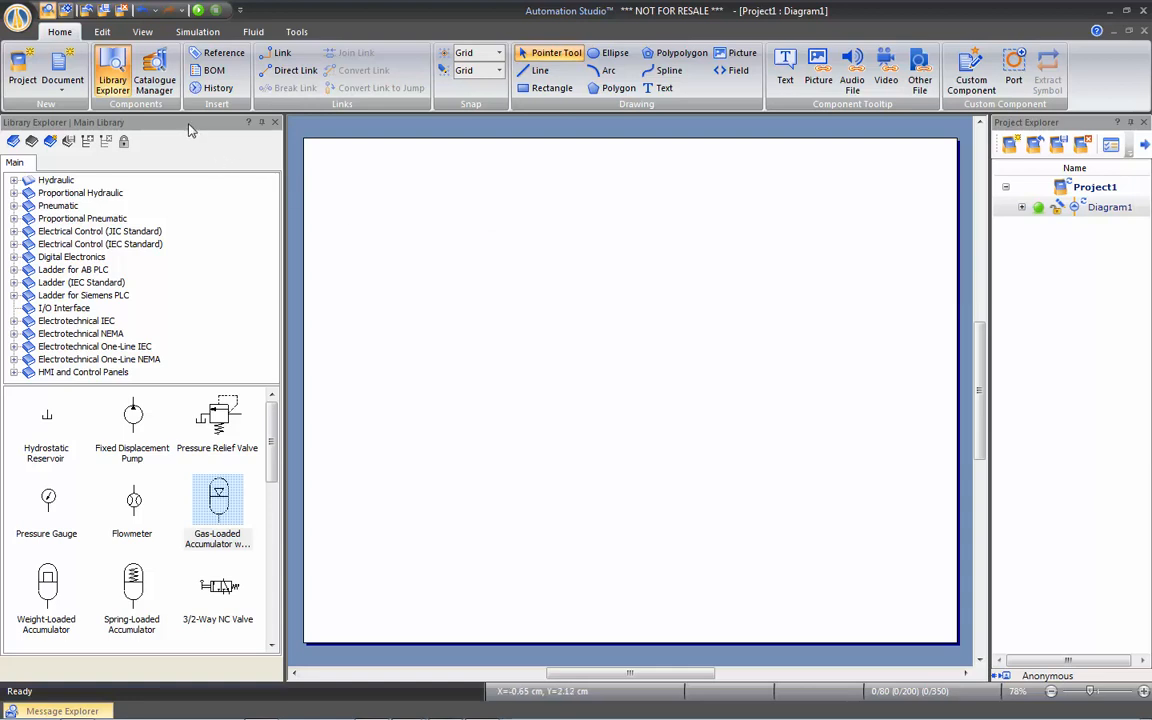
mouse_move(207, 508)
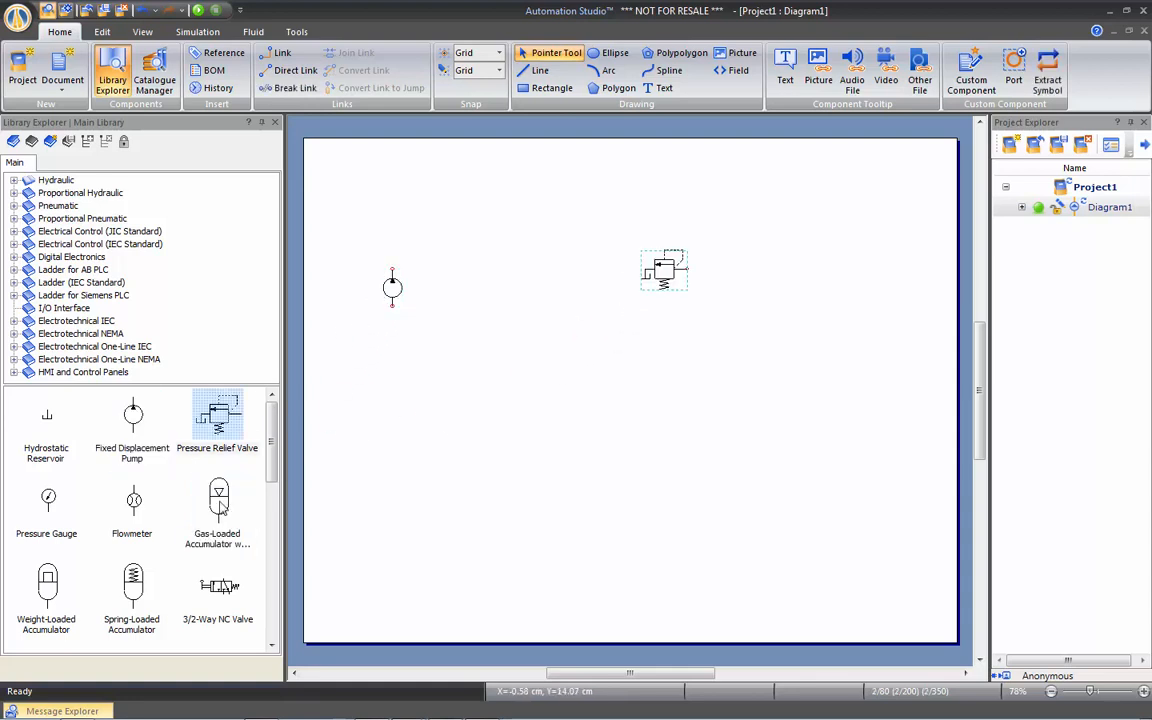
- Use Zoom All Components from the diagram's context menu to fit the pump, valve and accumulator in view
right_click(514, 405)
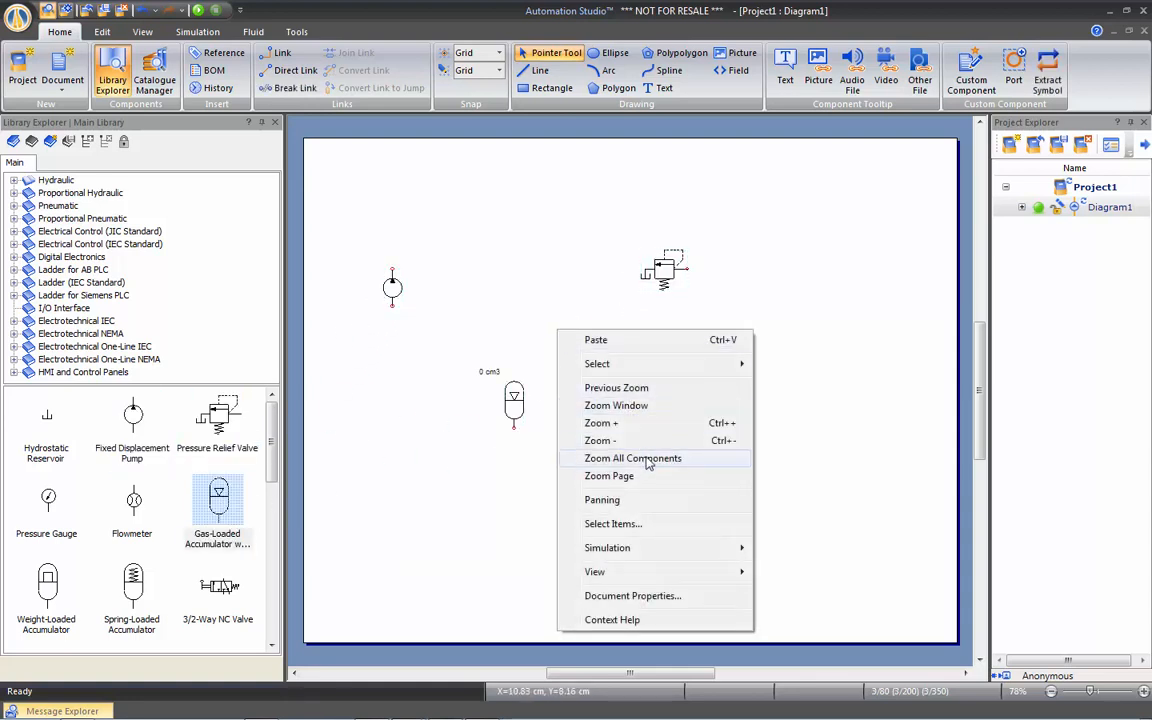
click(632, 458)
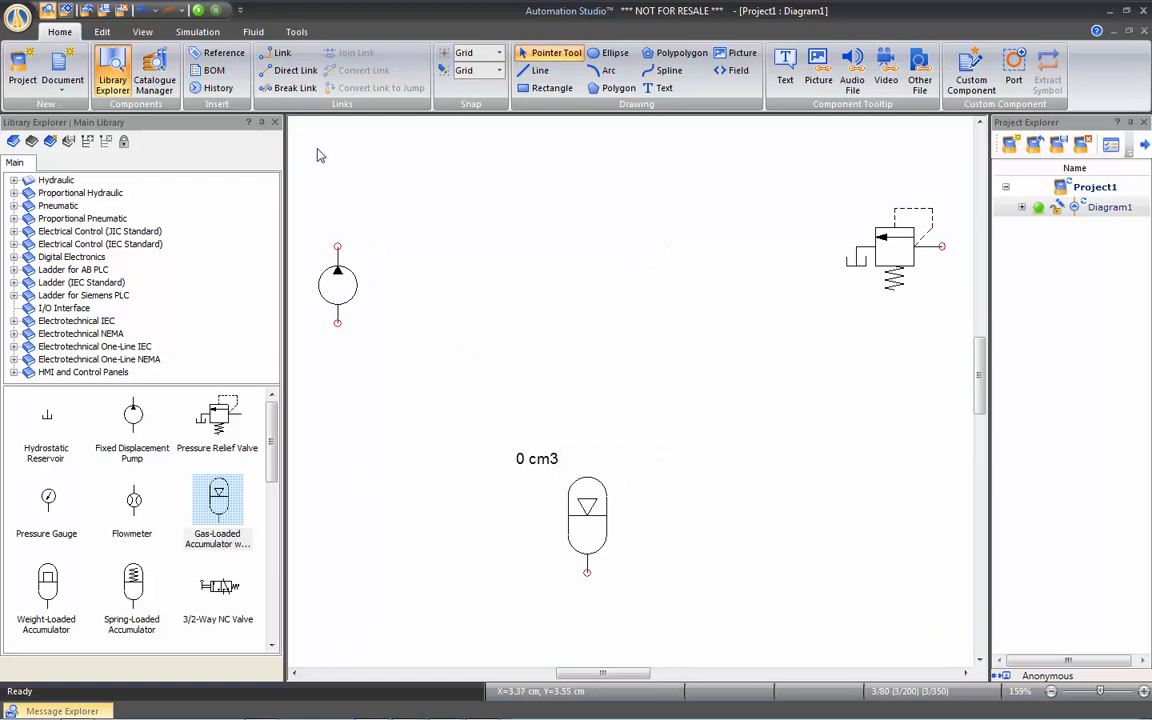
mouse_move(923, 648)
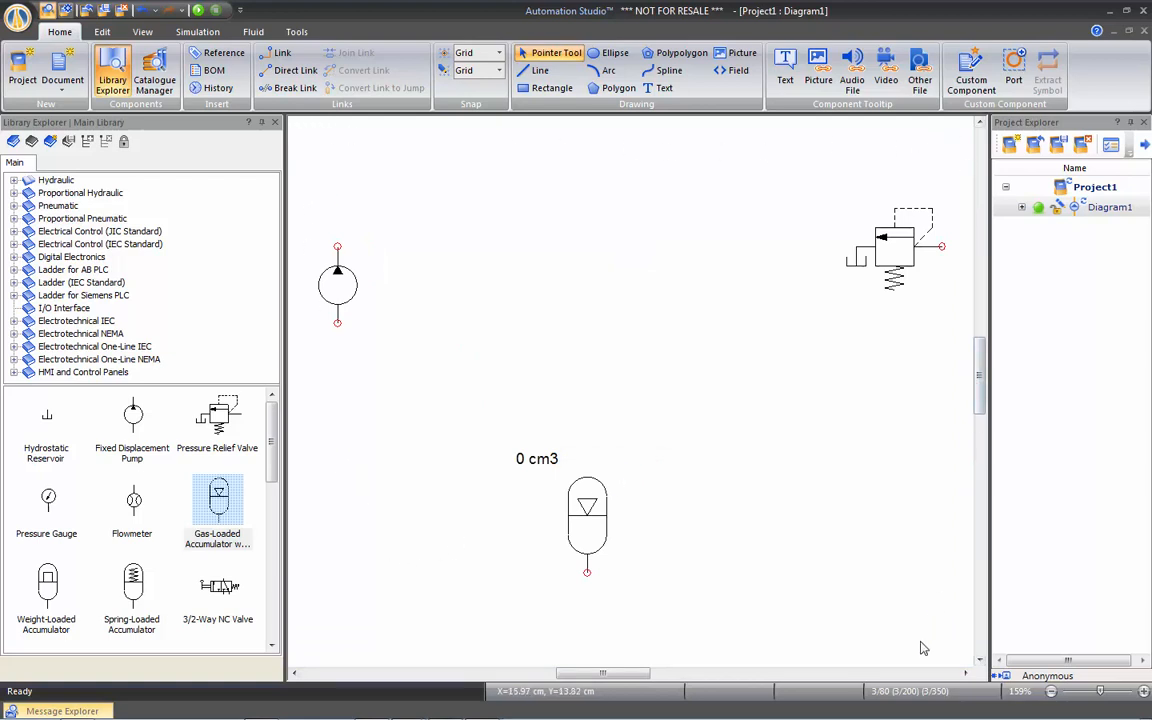
mouse_move(312, 322)
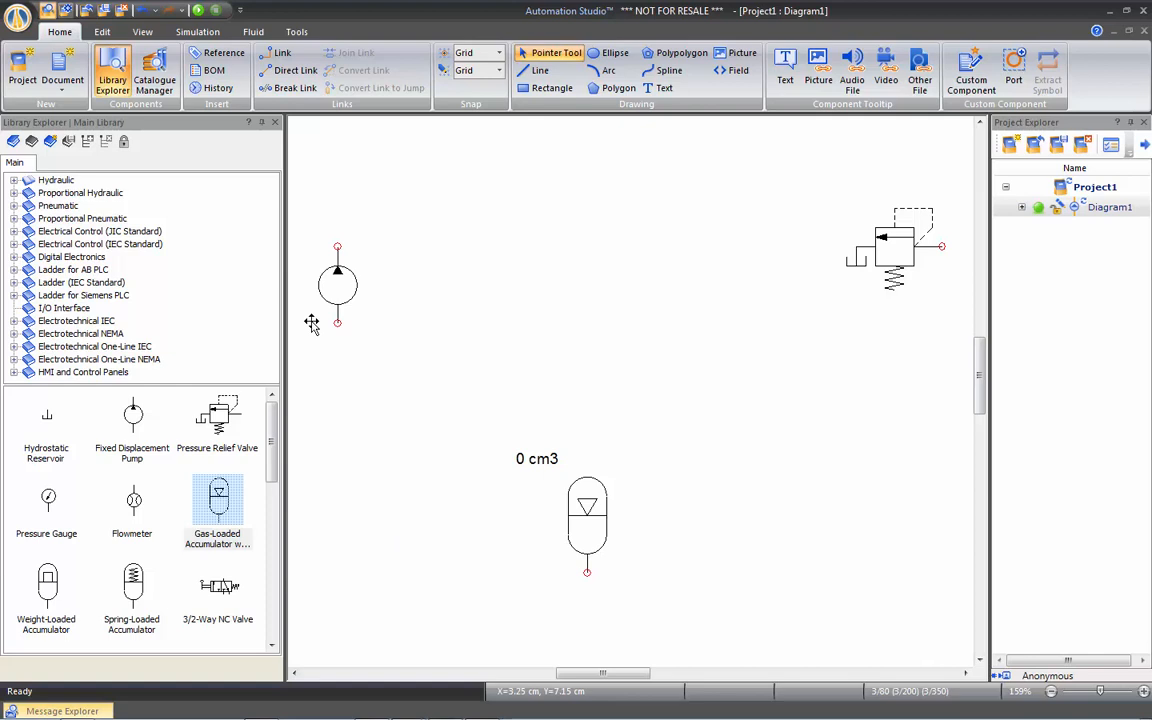
- Float the Library Explorer as its own window over the hydraulic diagram
click(56, 180)
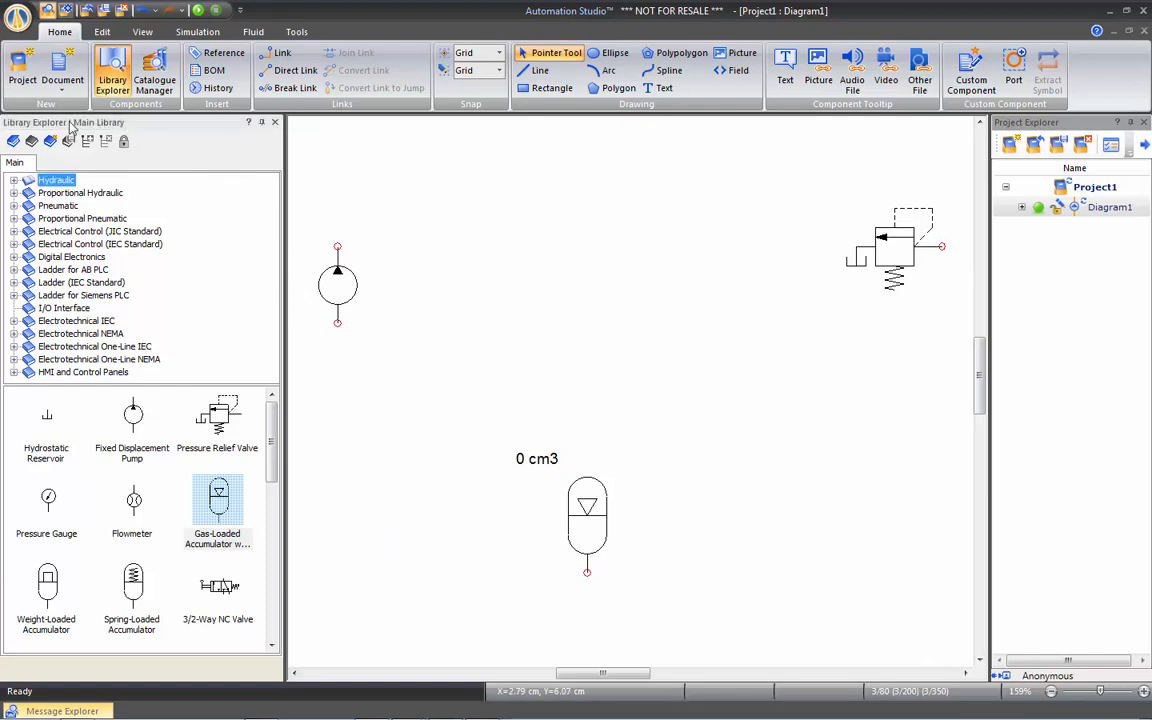
mouse_move(135, 123)
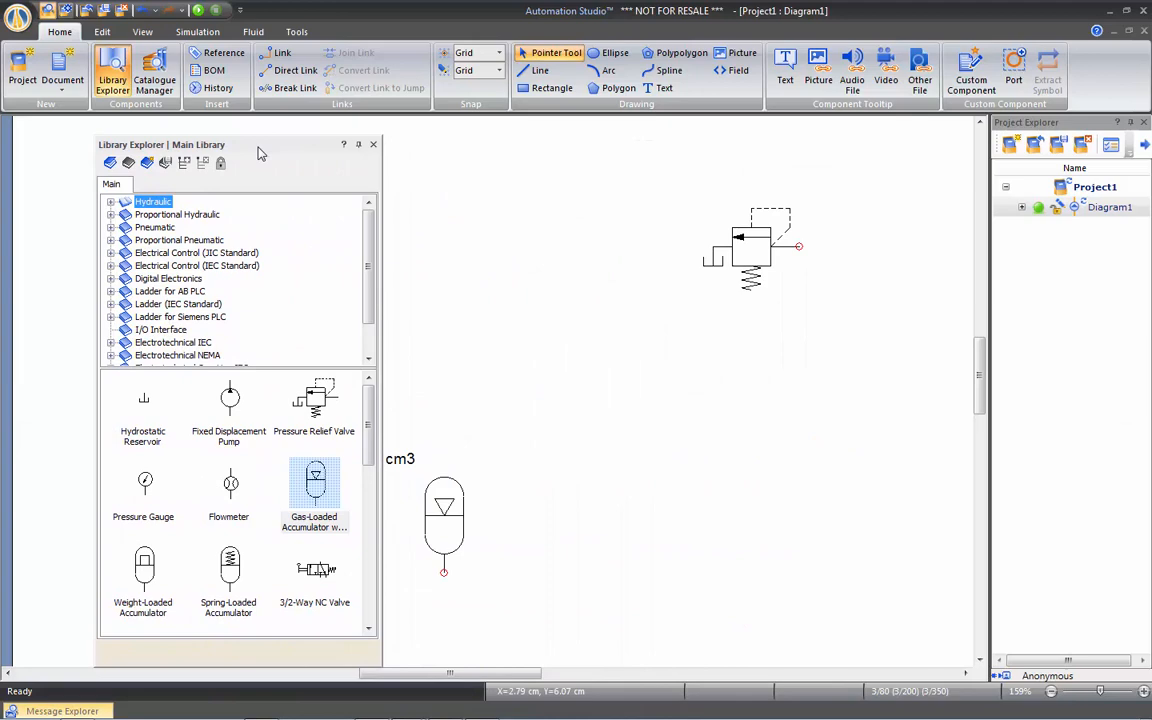
right_click(583, 268)
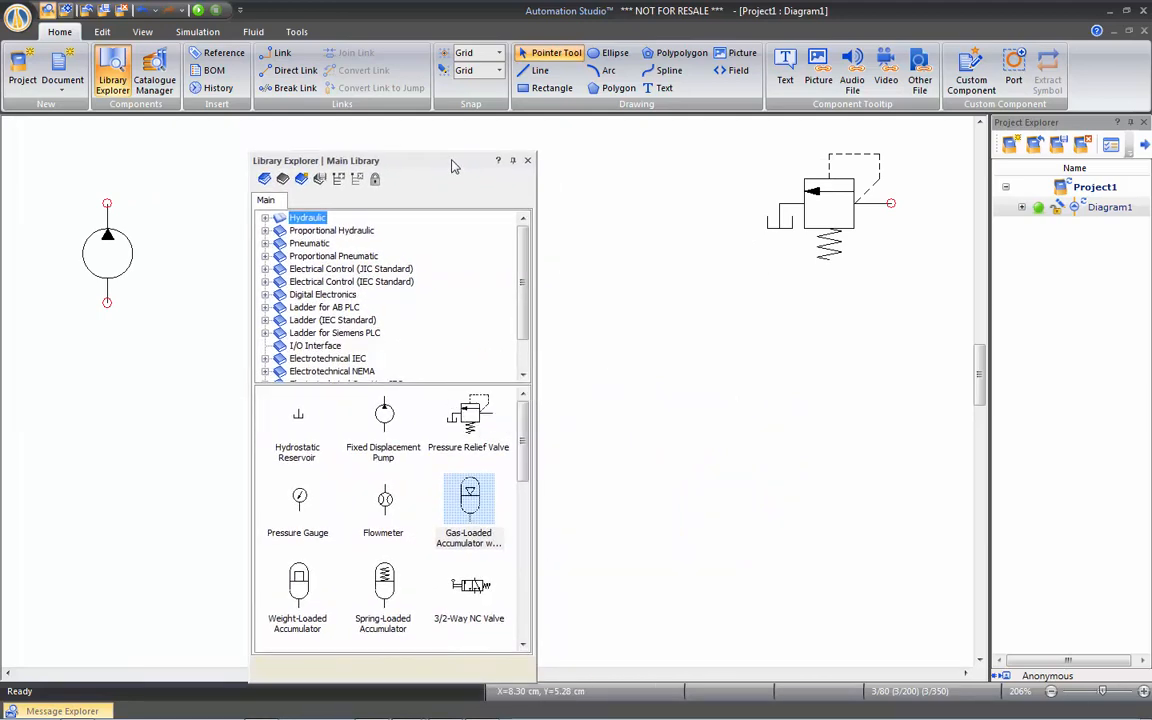
mouse_move(450, 166)
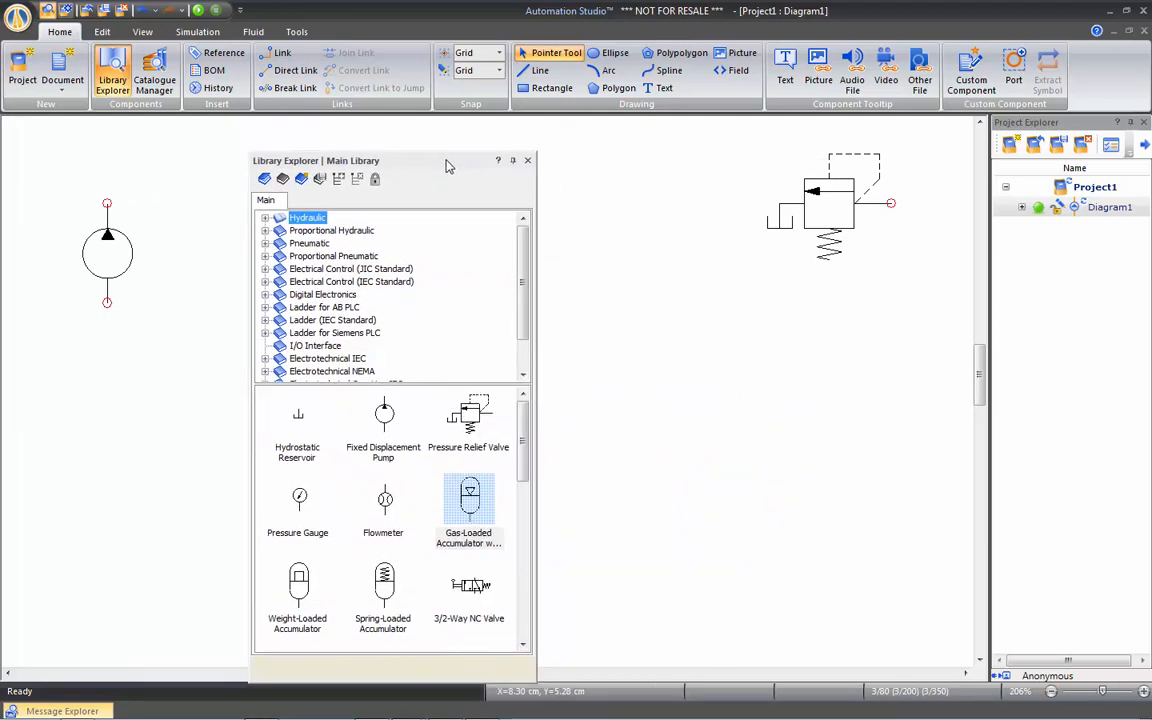
mouse_move(405, 168)
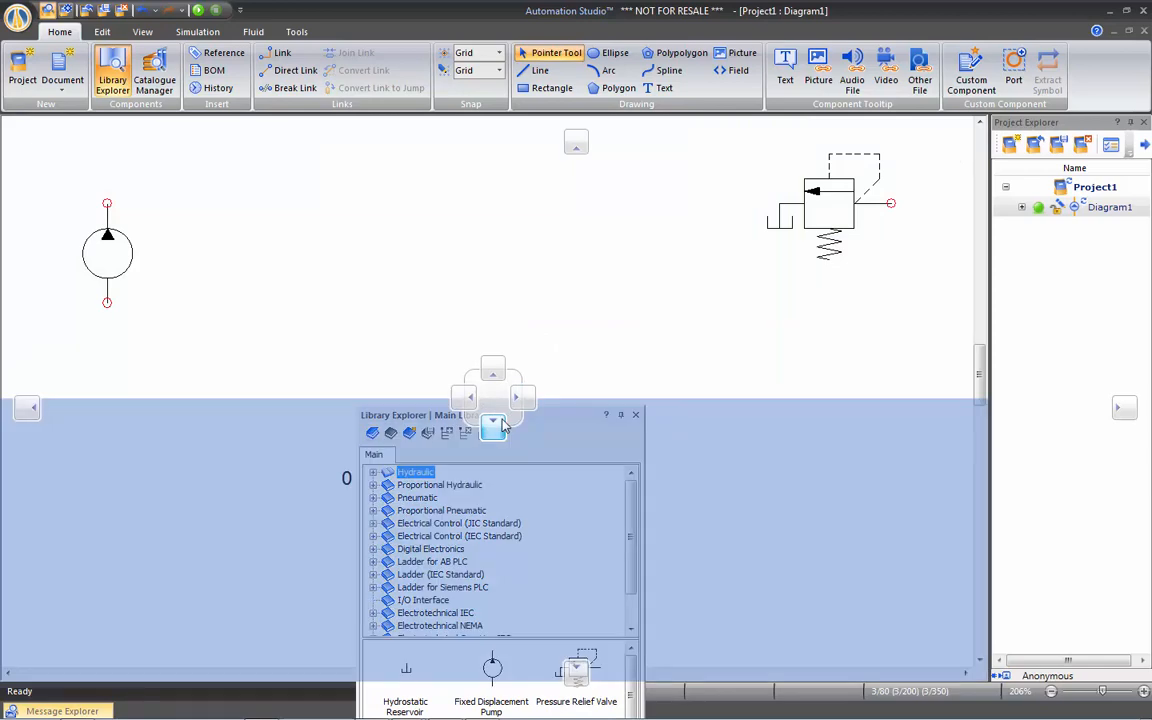
- Dock the Library Explorer on the left again and select all components on the diagram
drag(500, 414, 140, 363)
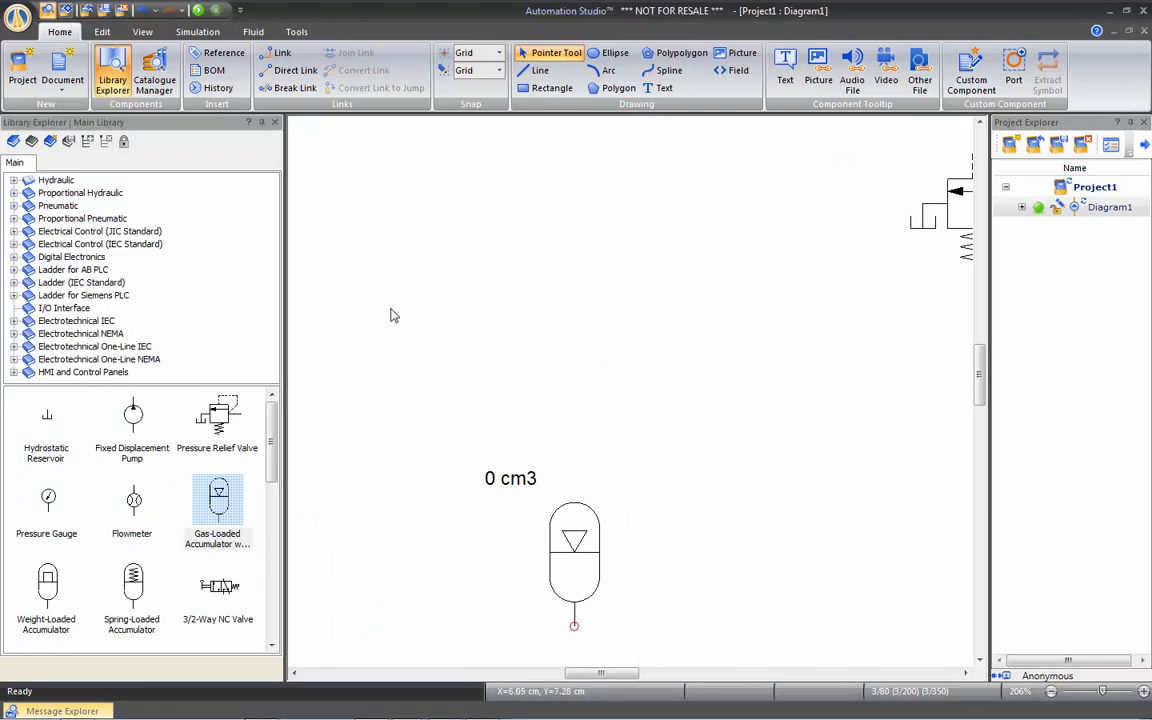
mouse_move(418, 246)
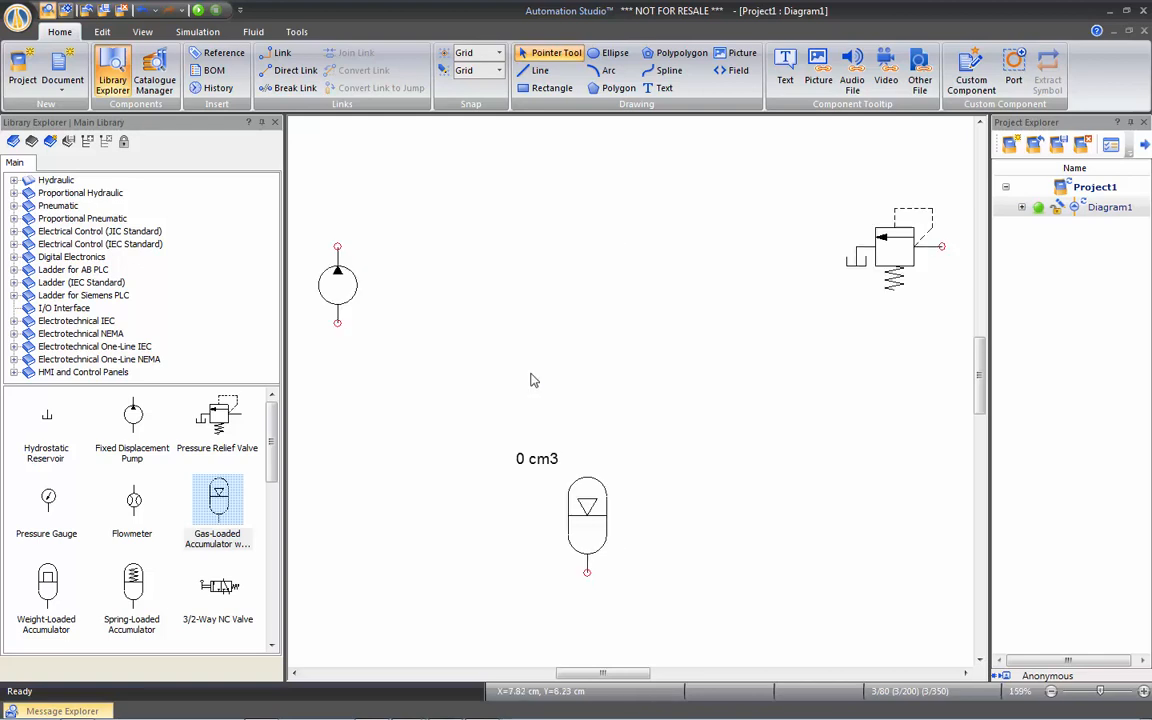
drag(337, 135, 528, 390)
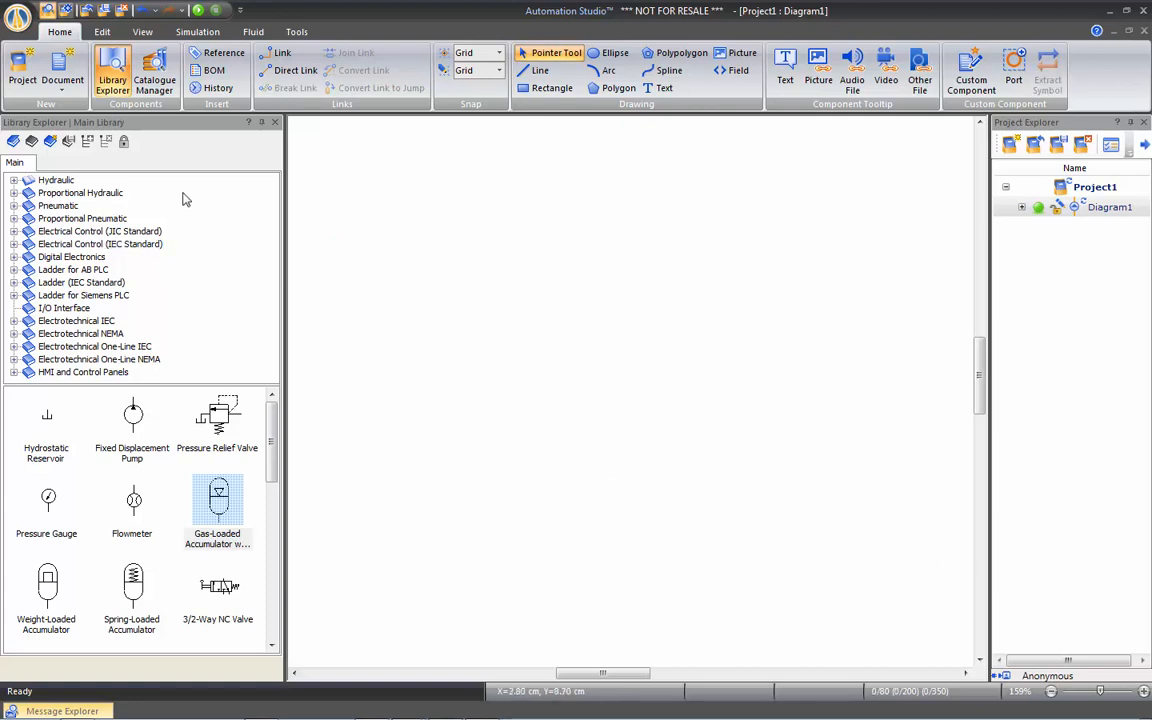
mouse_move(261, 122)
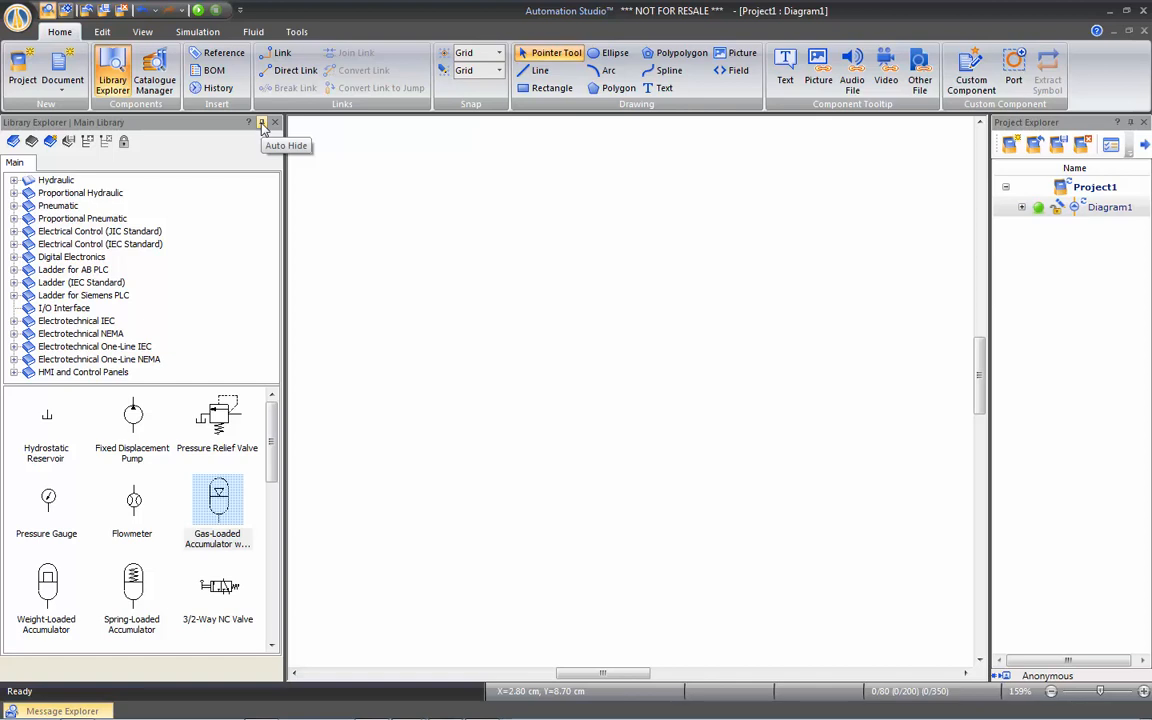
- Set the Library Explorer to auto-hide, then place a variable displacement pump from the Hydraulic library
click(261, 122)
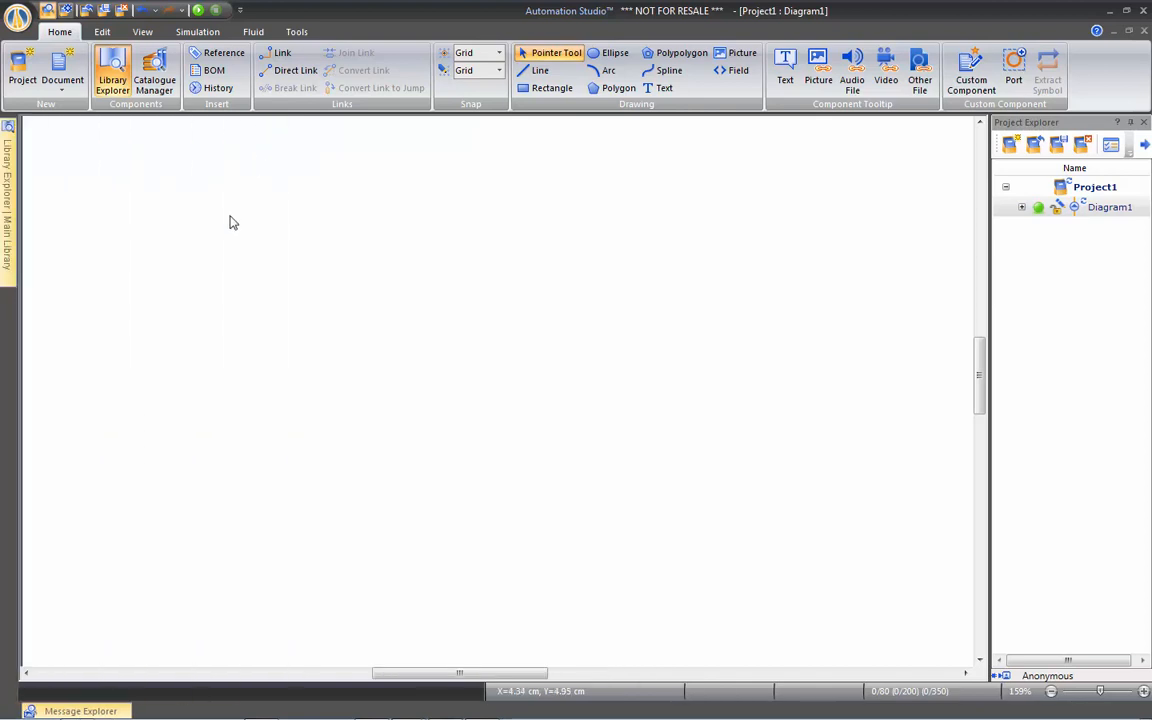
mouse_move(32, 203)
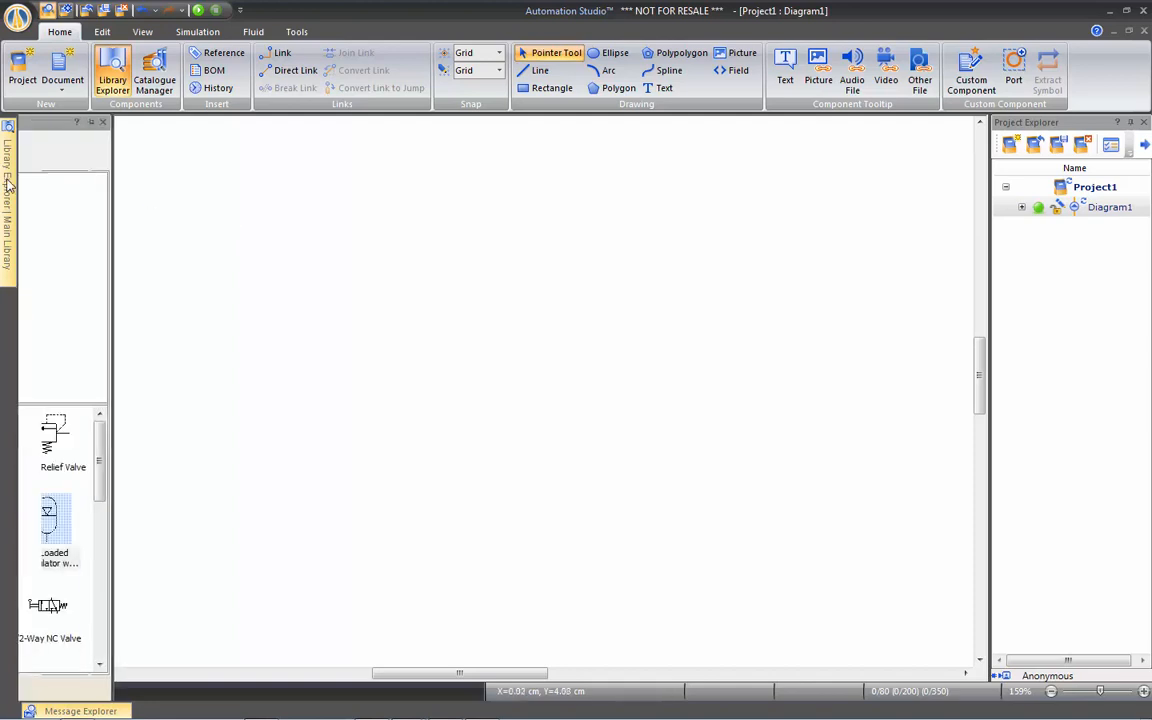
click(8, 165)
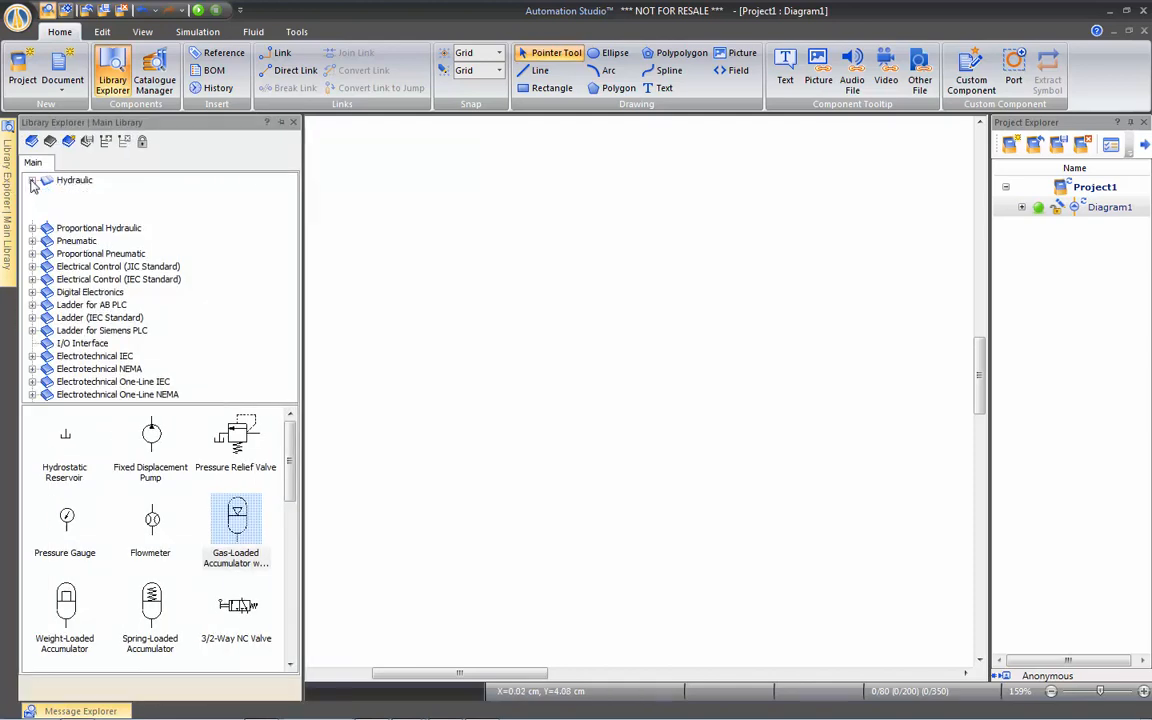
click(33, 180)
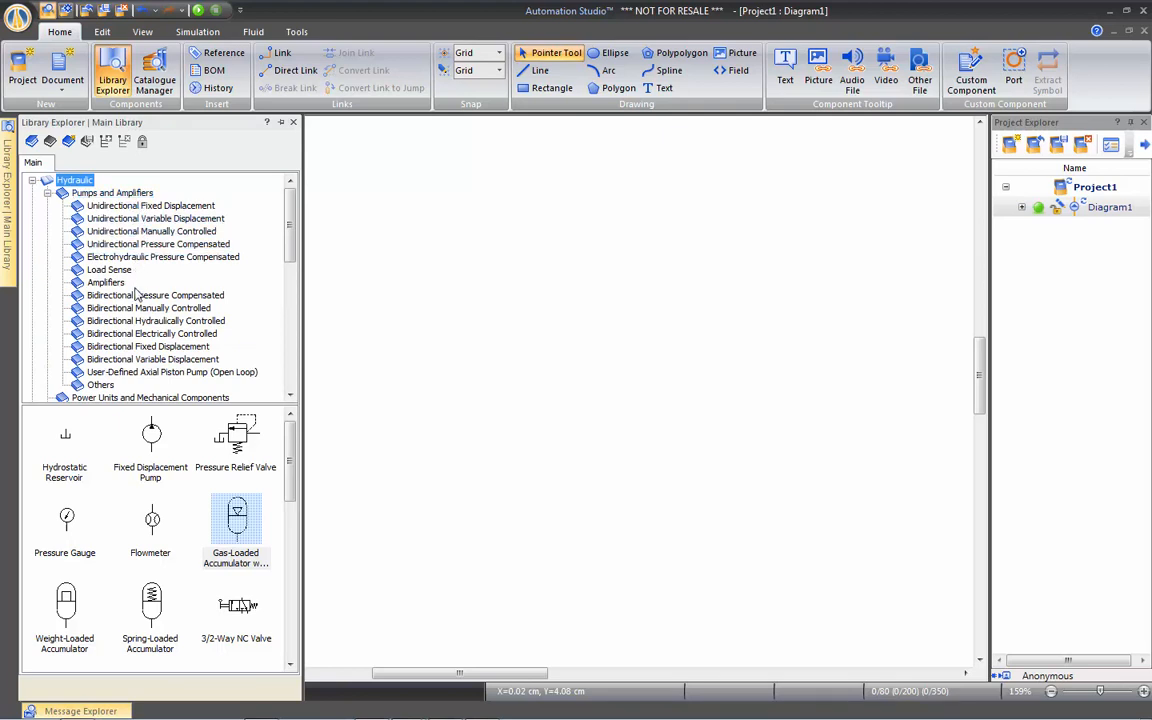
click(155, 294)
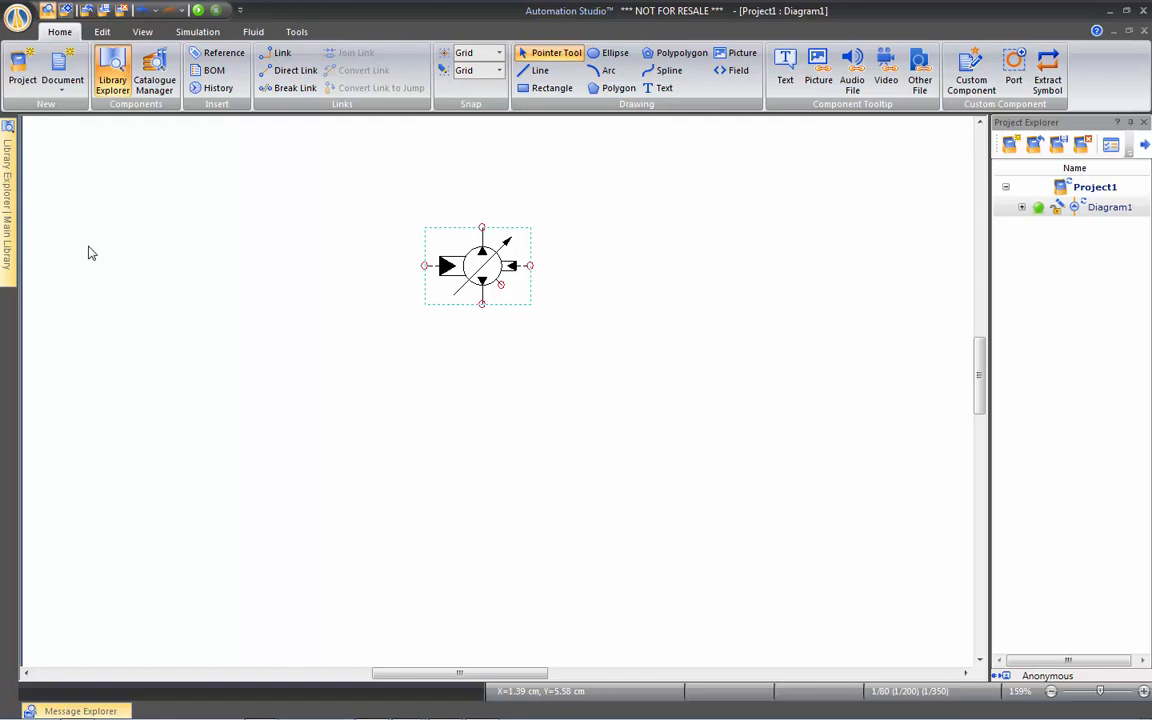
mouse_move(22, 190)
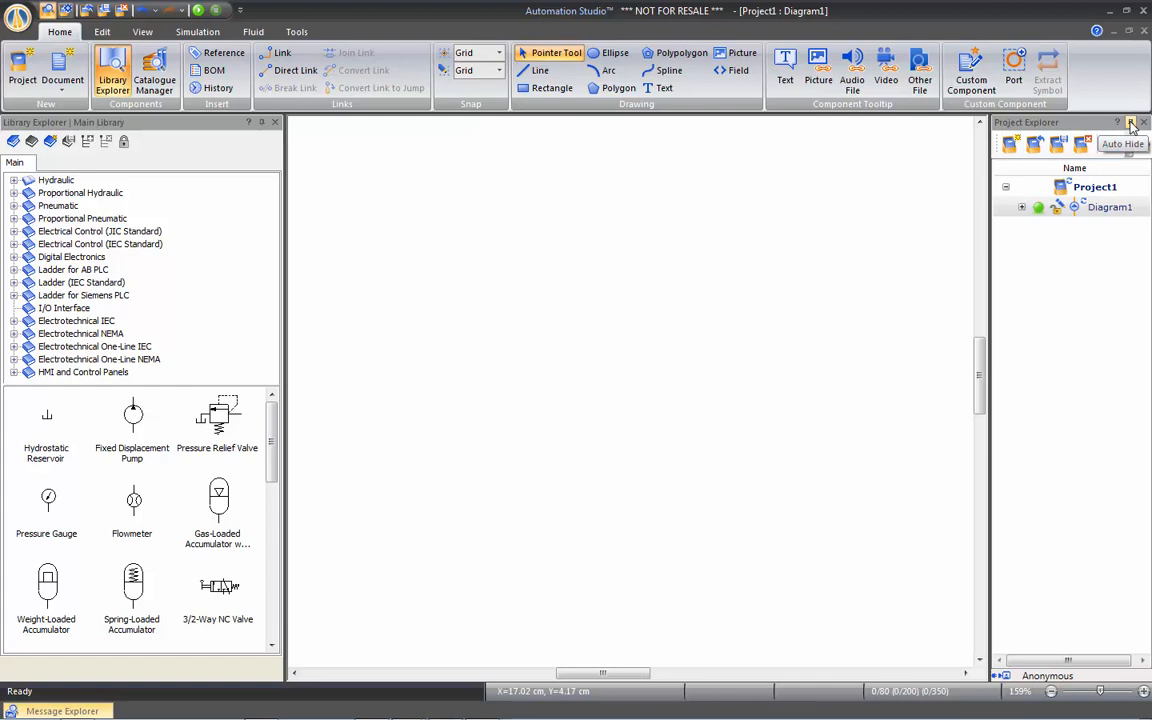
- Set the Project Explorer to auto-hide and peek at it from its side tab
click(1131, 122)
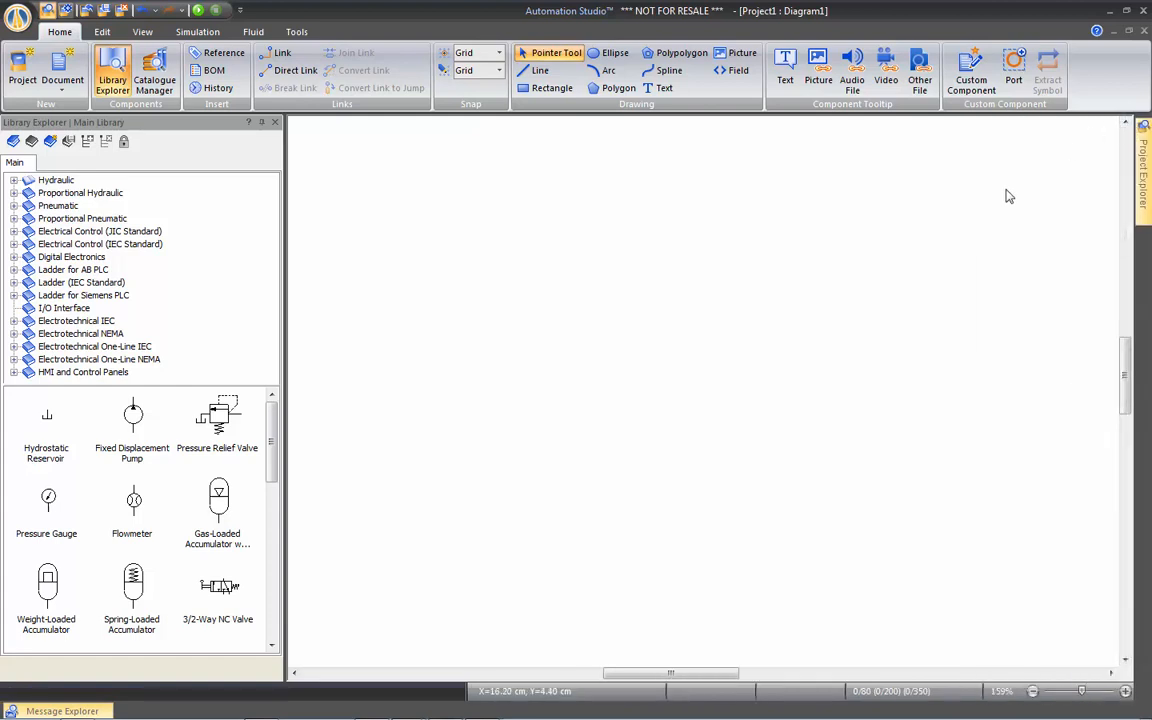
click(1144, 155)
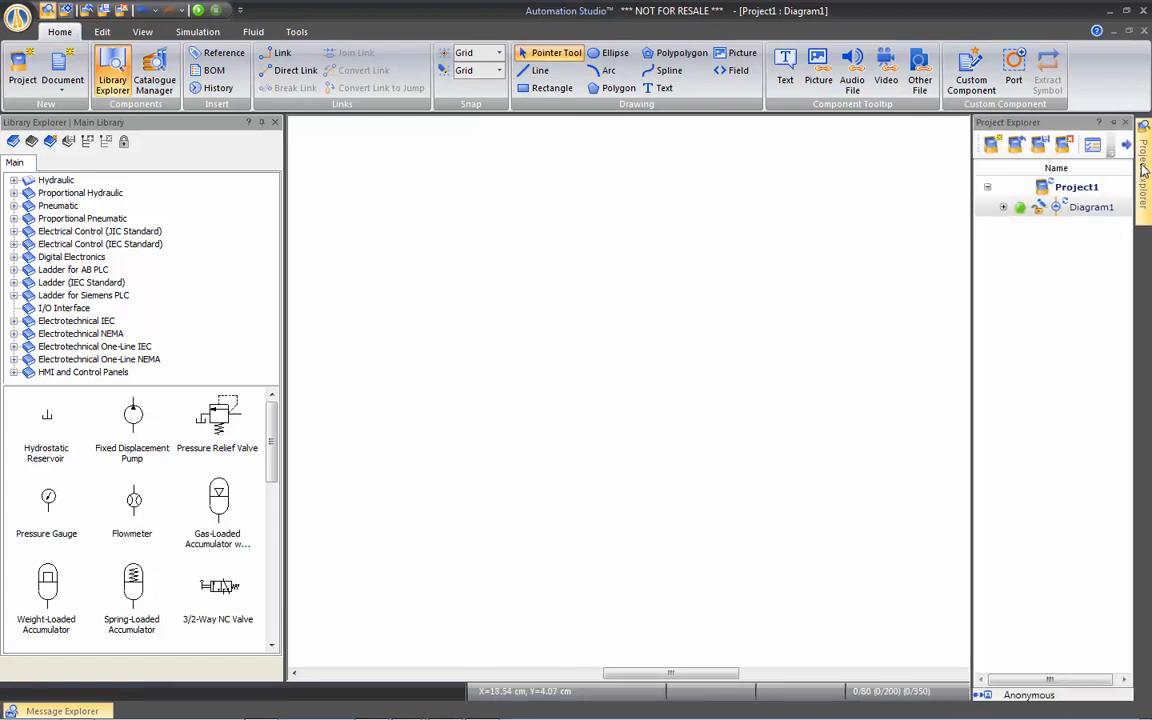
mouse_move(839, 183)
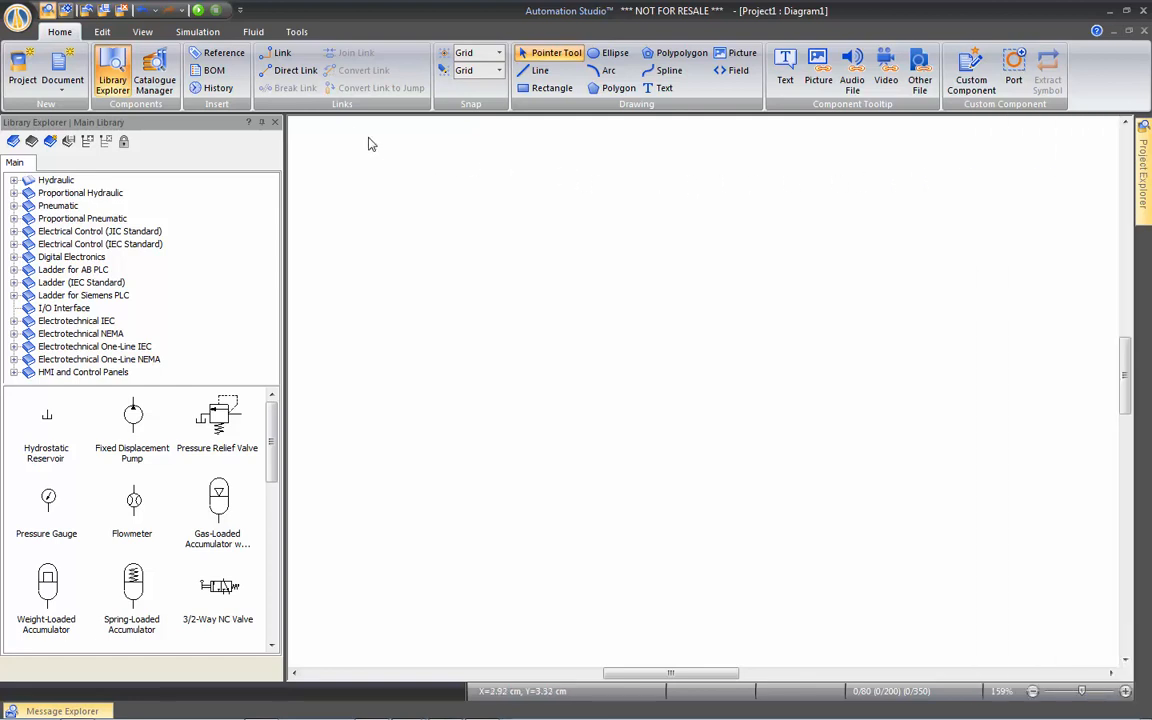
- Open the Variable Manager from the Tools ribbon and dock it beside the diagram
click(296, 31)
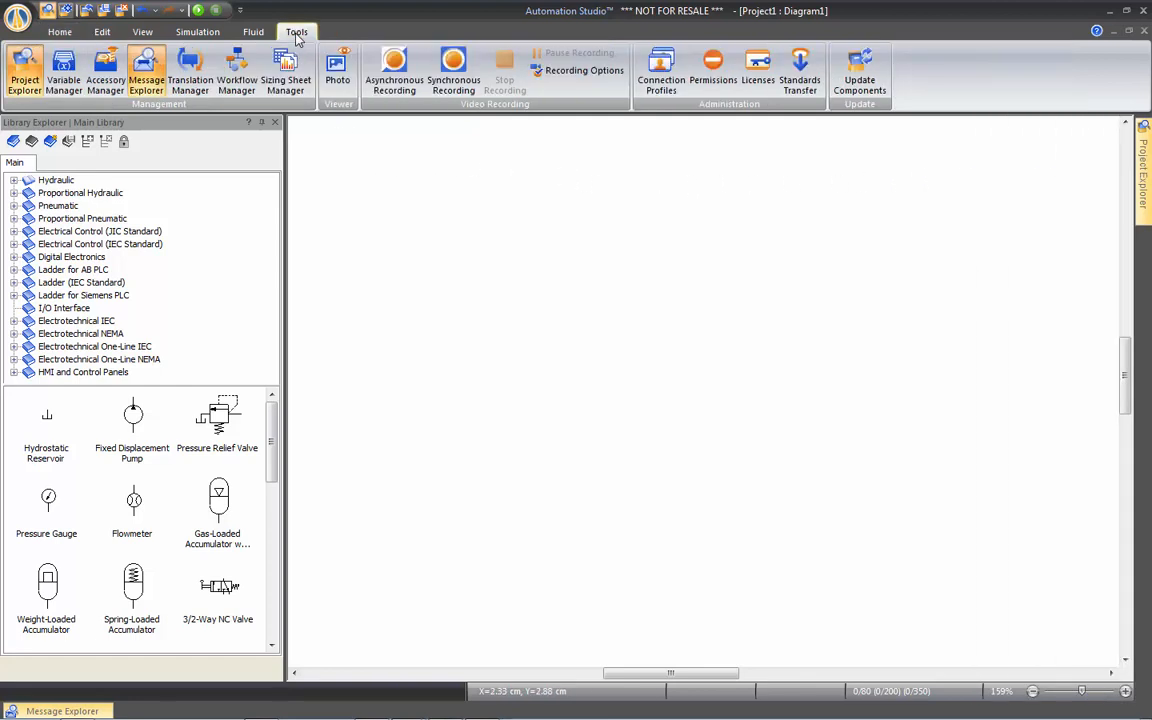
mouse_move(63, 70)
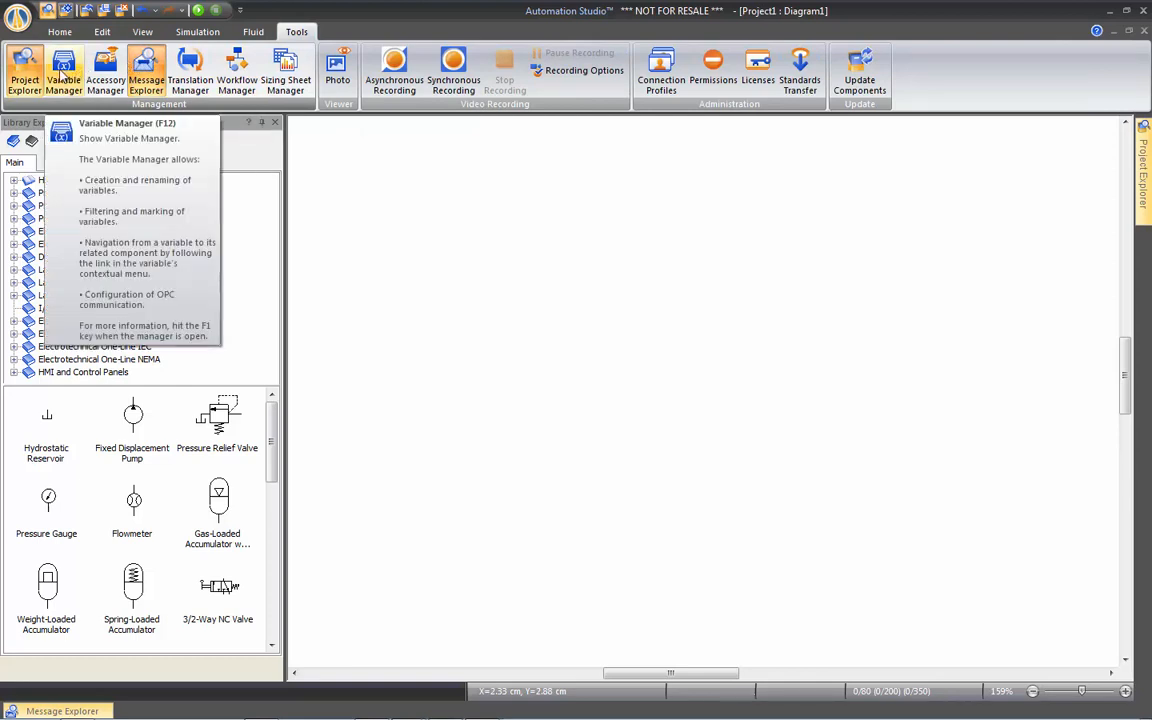
click(63, 70)
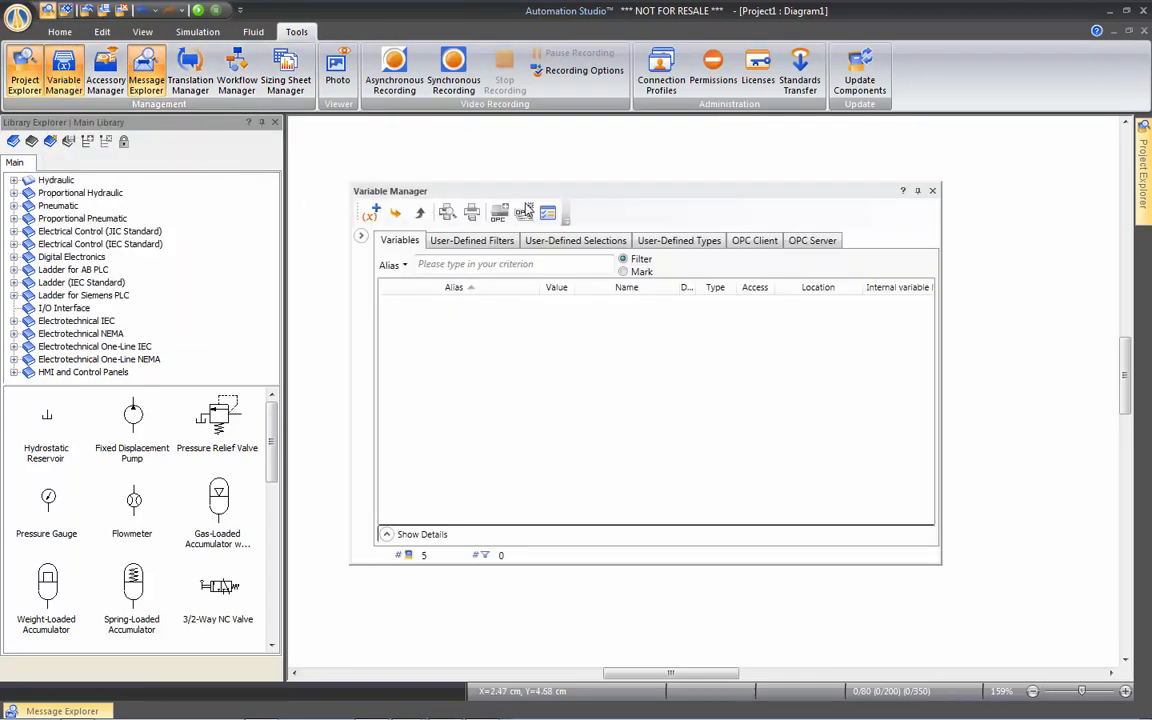
drag(390, 190, 437, 170)
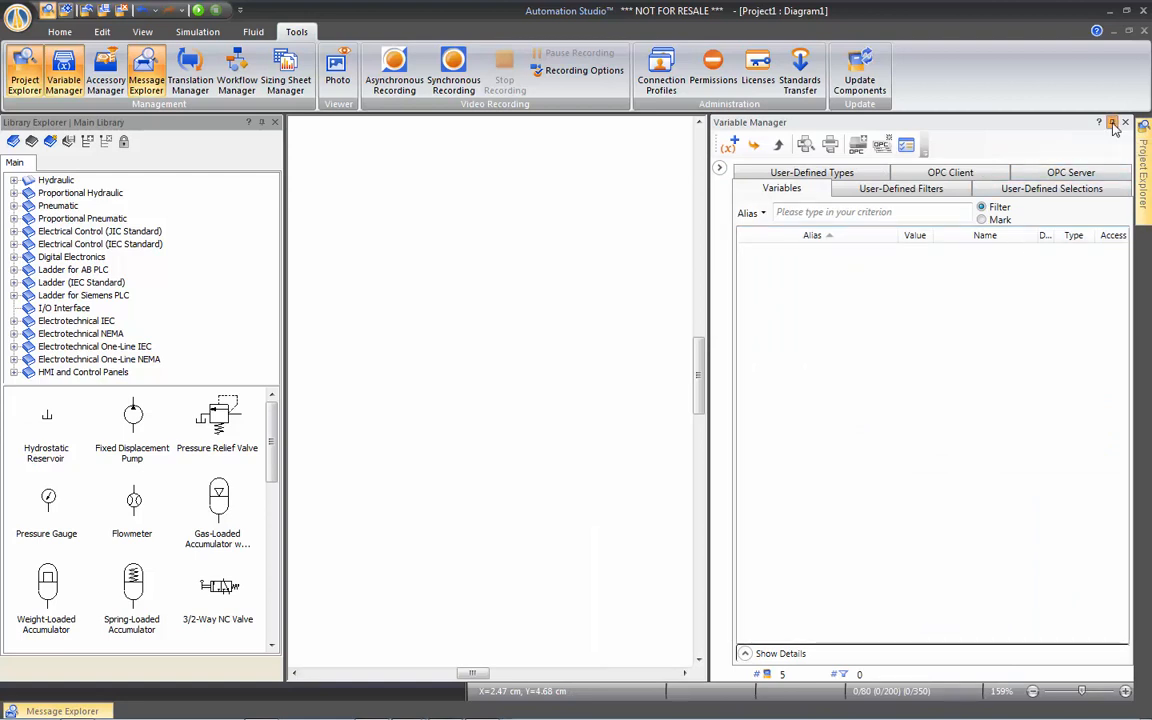
- Set the Variable Manager to auto-hide like the Project Explorer
click(1124, 122)
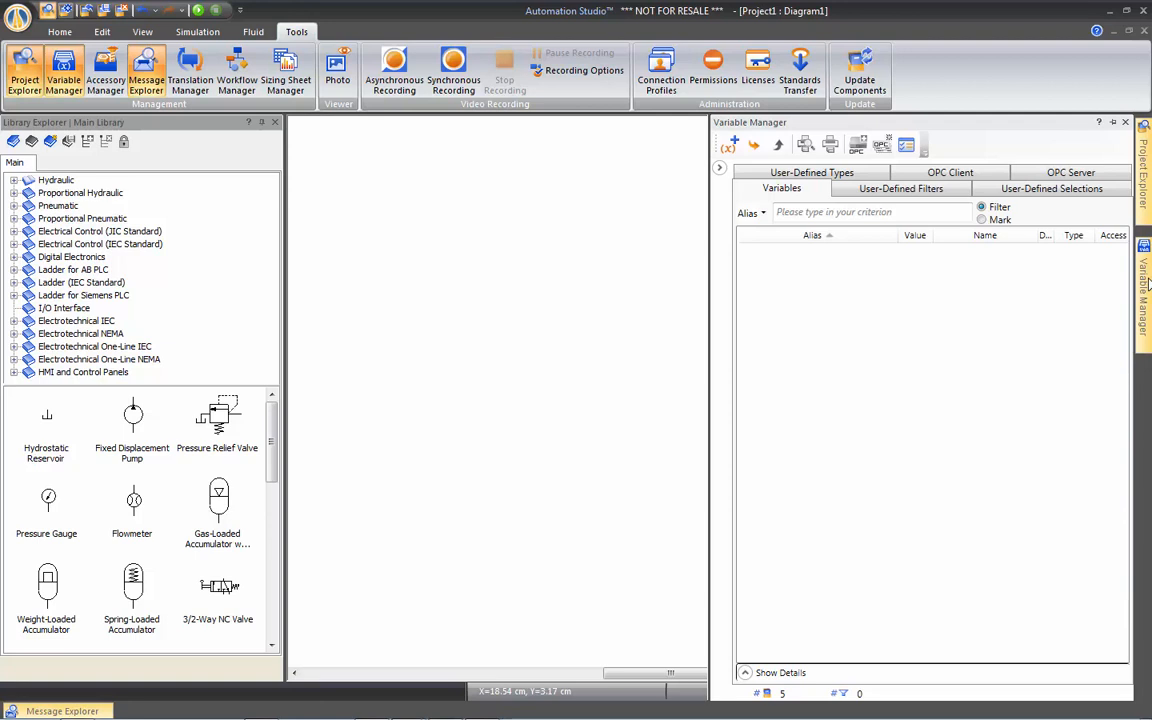
mouse_move(1113, 122)
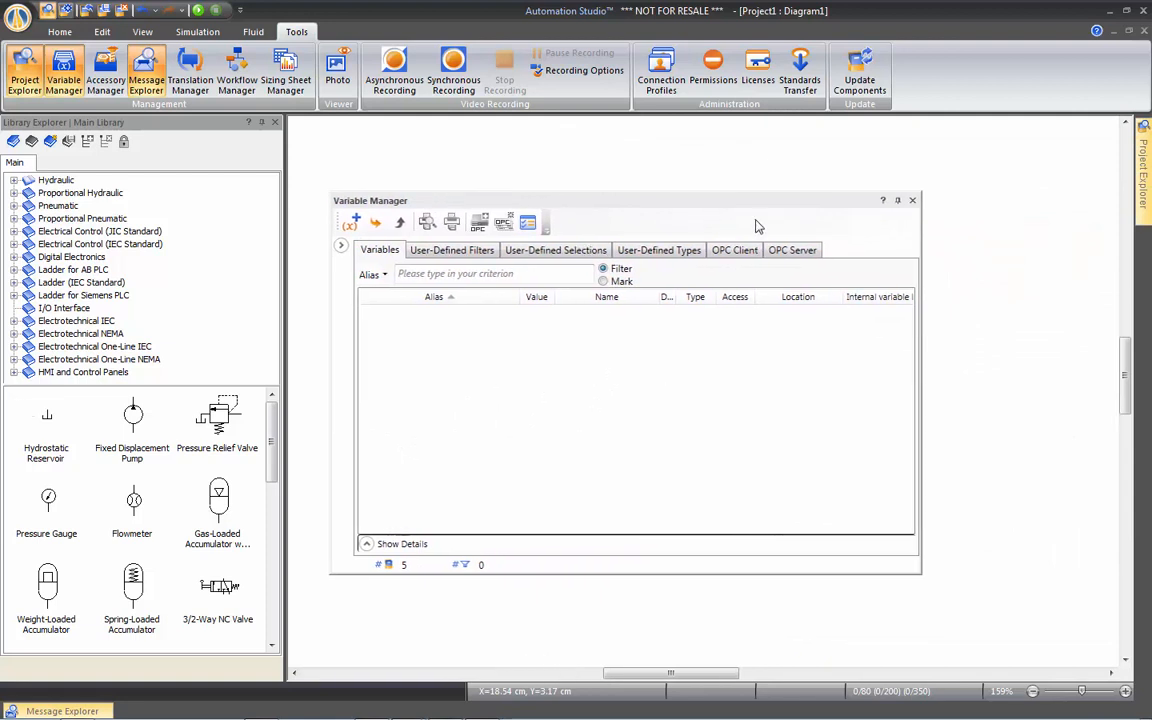
- Close the Variable Manager from its title bar
click(912, 200)
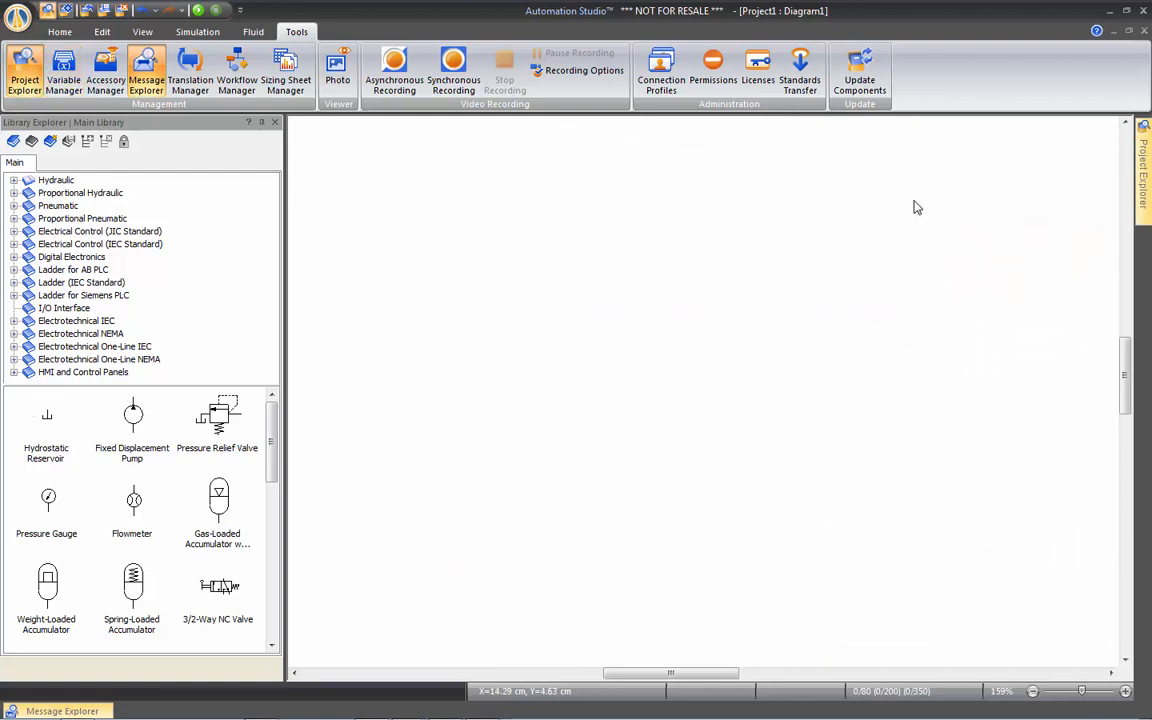
mouse_move(690, 311)
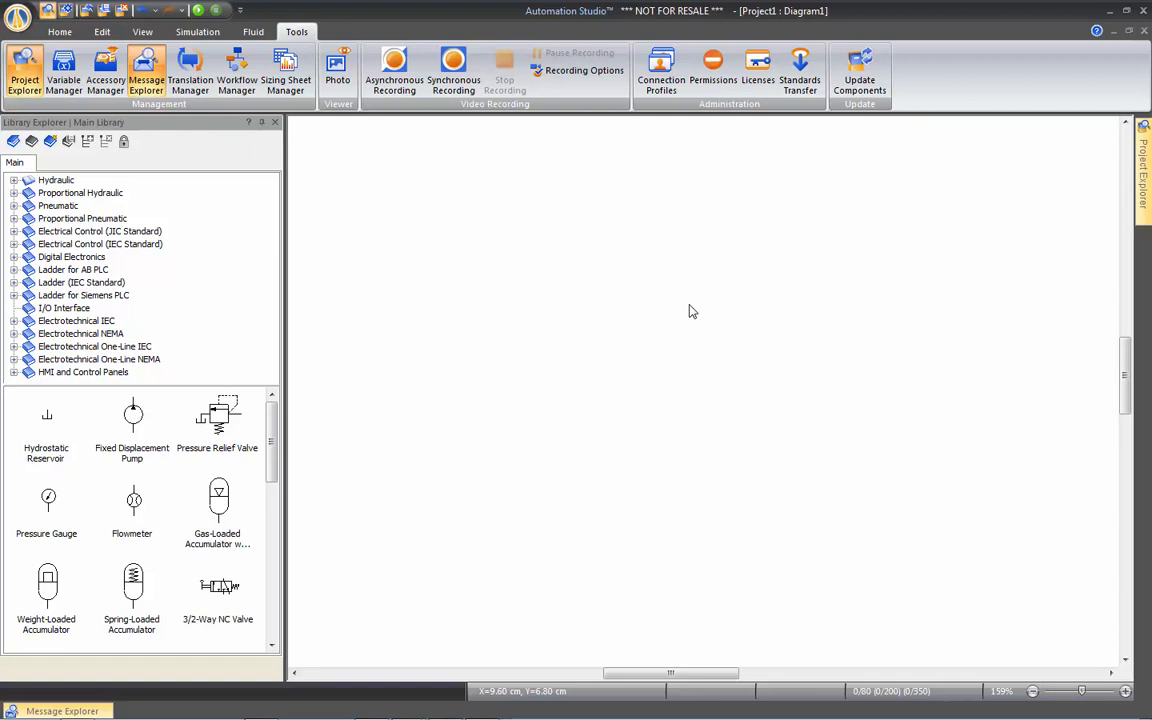
mouse_move(663, 320)
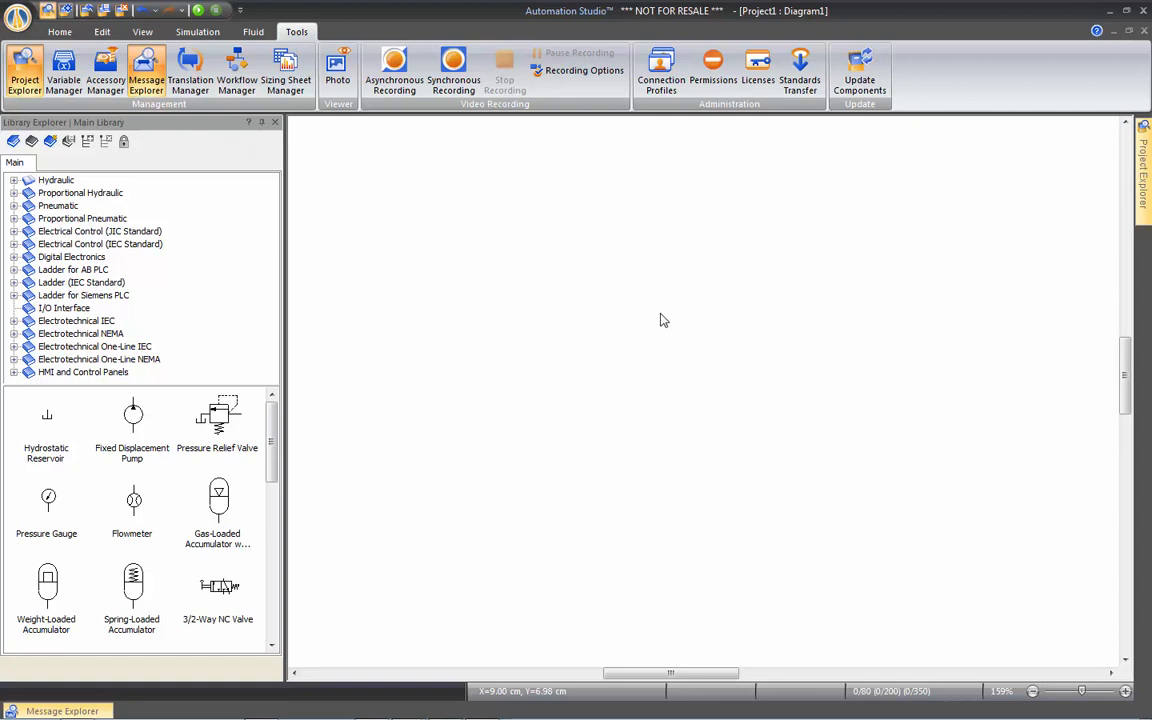